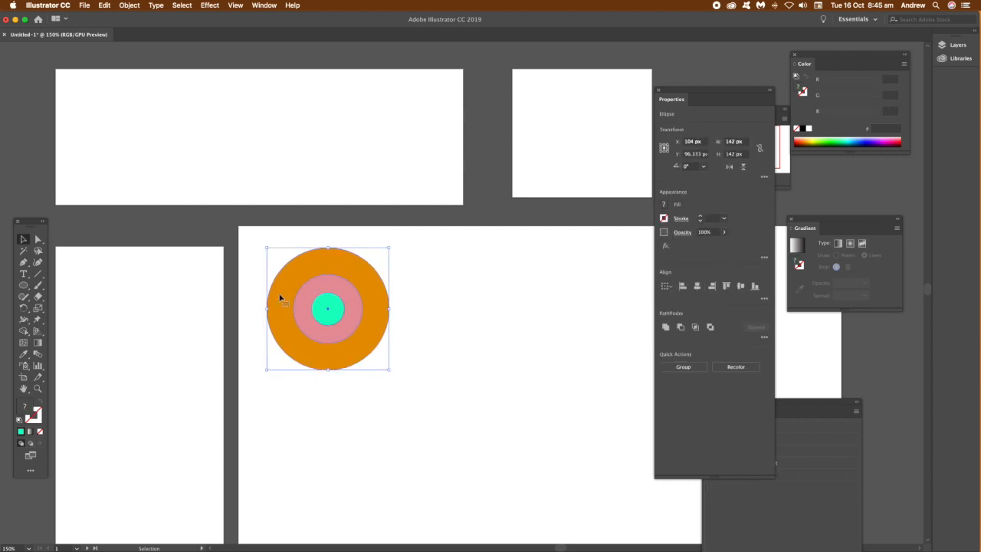
- Group the three circles into one logo and move it onto the top-left artboard
{"action": "left_click", "coordinate": [128, 6]}
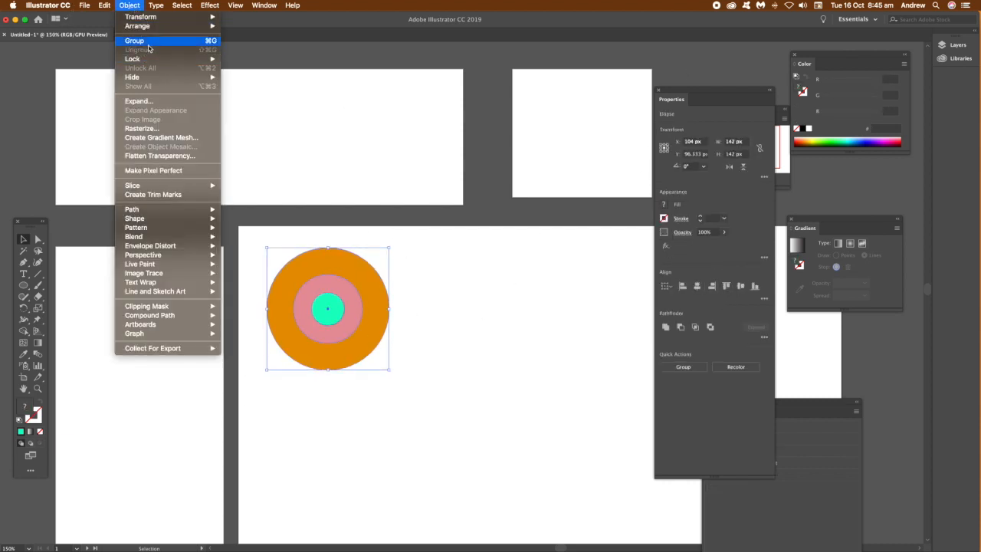
{"action": "left_click", "coordinate": [135, 40]}
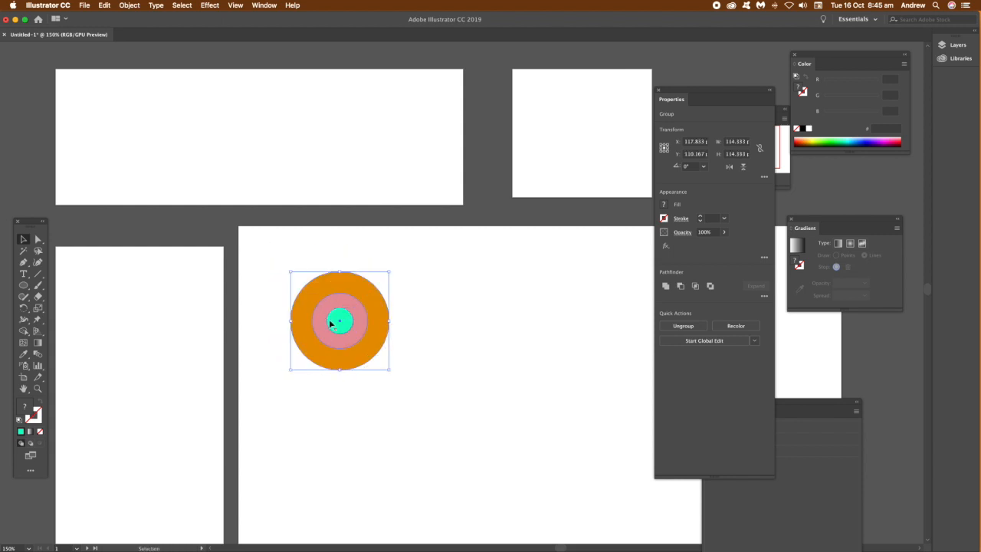
{"action": "left_click_drag", "start_coordinate": [340, 321], "coordinate": [135, 132]}
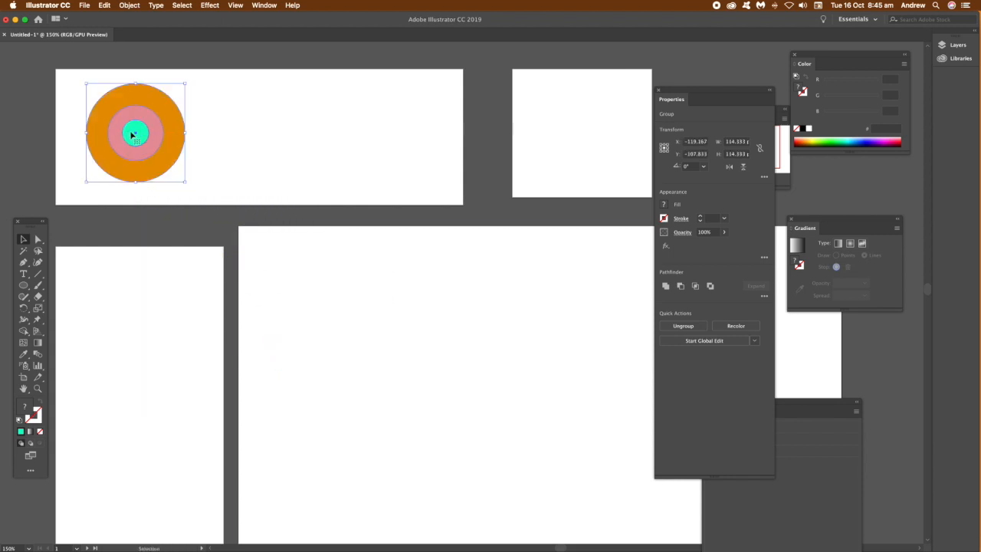
- Place an enlarged copy on the large artboard and two small stacked copies on the left artboard
{"action": "left_click_drag", "start_coordinate": [135, 135], "coordinate": [300, 294]}
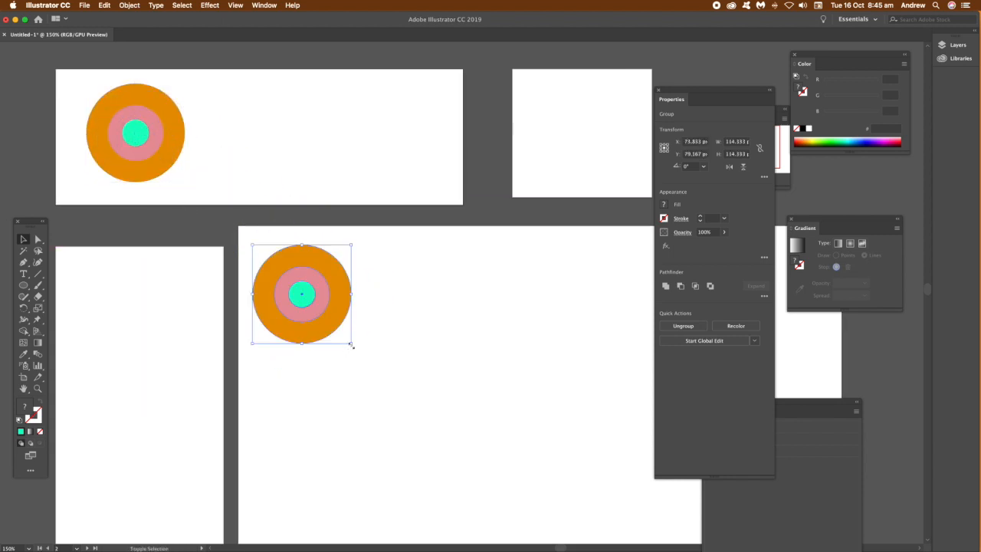
{"action": "left_click_drag", "start_coordinate": [353, 346], "coordinate": [487, 478]}
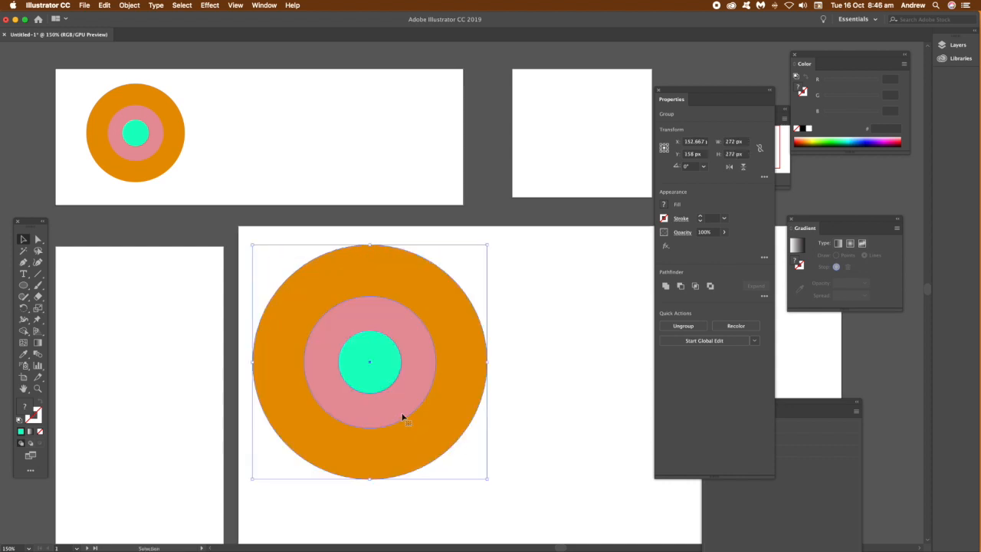
{"action": "left_click_drag", "start_coordinate": [369, 362], "coordinate": [157, 413]}
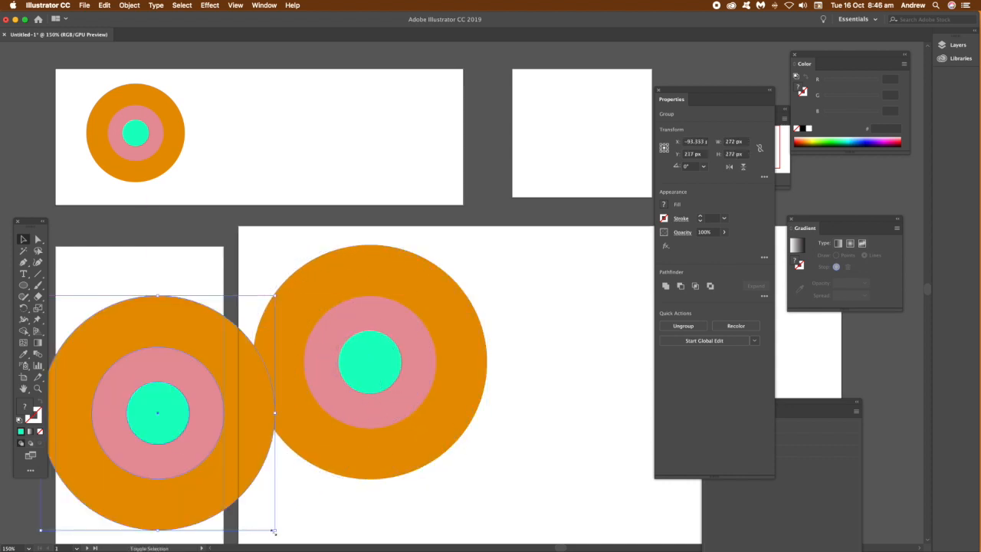
{"action": "left_click_drag", "start_coordinate": [160, 413], "coordinate": [80, 334]}
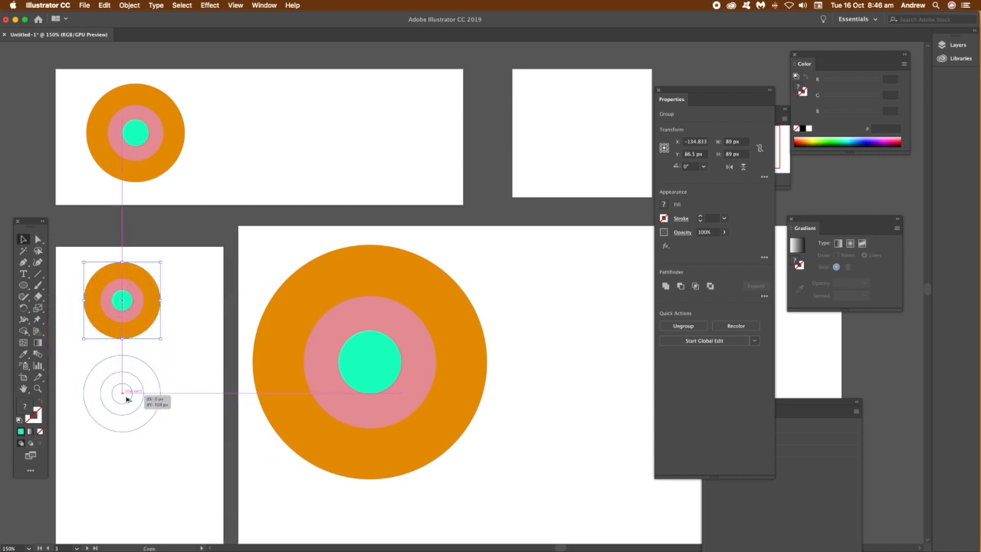
{"action": "left_click_drag", "start_coordinate": [123, 390], "coordinate": [122, 360]}
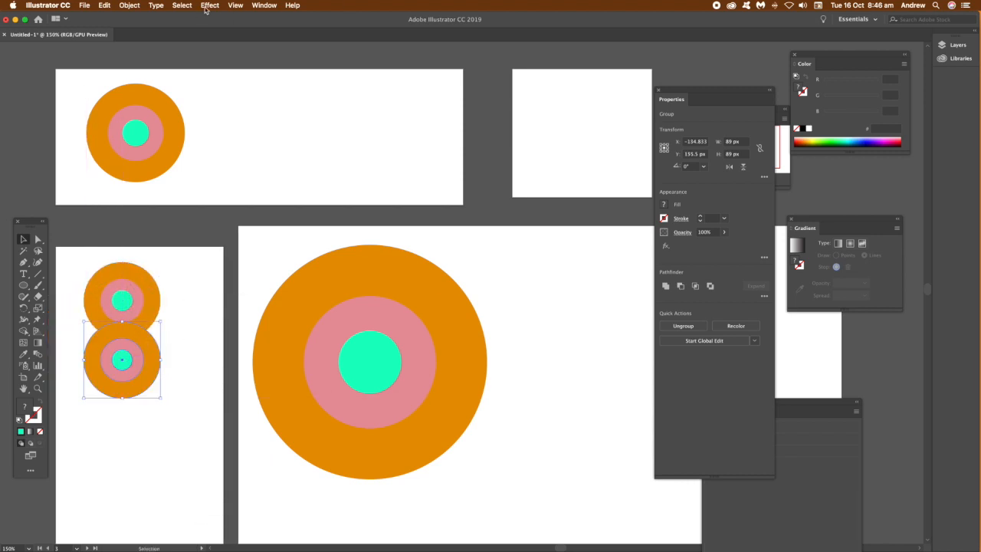
- Blur the lower small copy and drop a large logo copy on the top-right artboard
{"action": "left_click", "coordinate": [209, 6]}
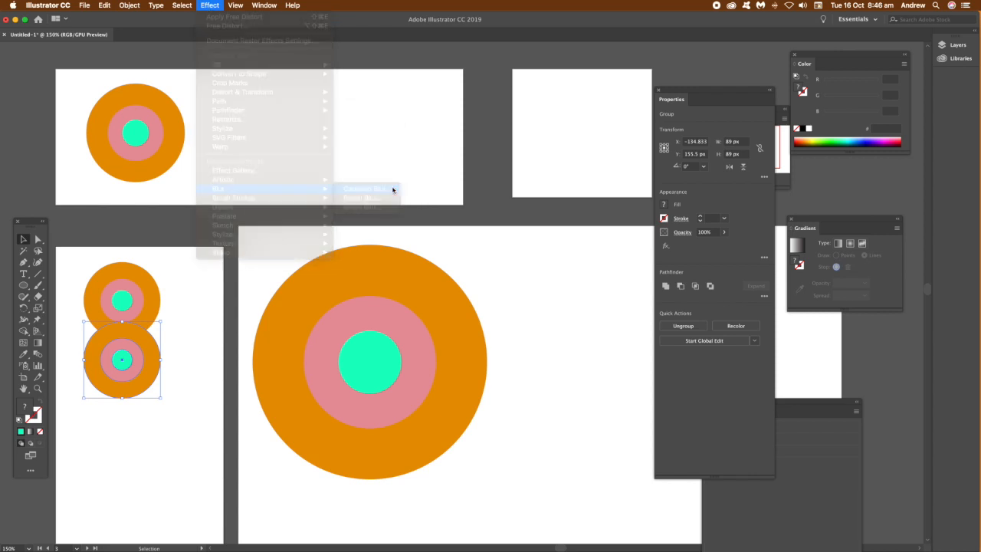
{"action": "left_click", "coordinate": [365, 188]}
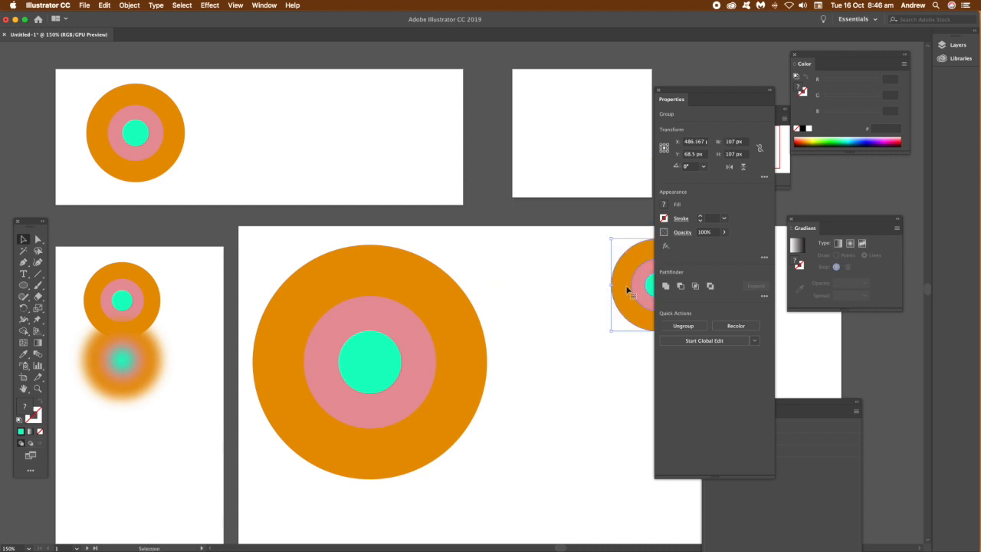
{"action": "left_click_drag", "start_coordinate": [631, 288], "coordinate": [563, 123]}
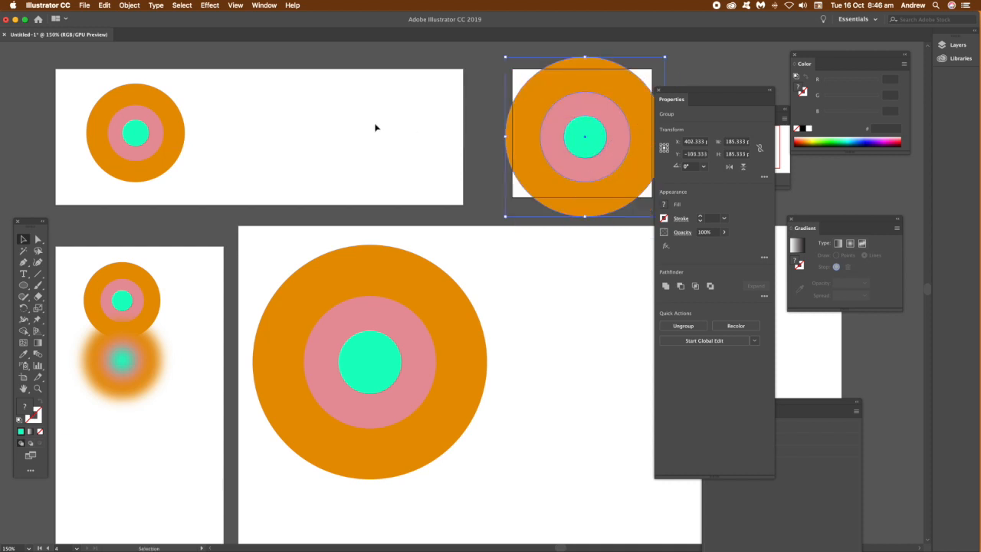
{"action": "mouse_move", "coordinate": [729, 351]}
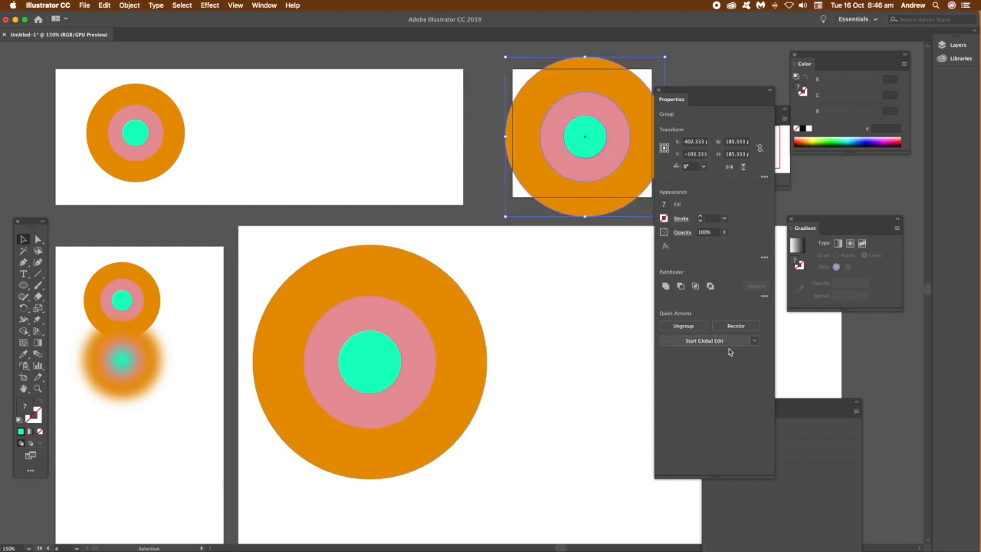
- Start Global Edit on the large logo and shrink it with all linked copies
{"action": "left_click", "coordinate": [370, 361]}
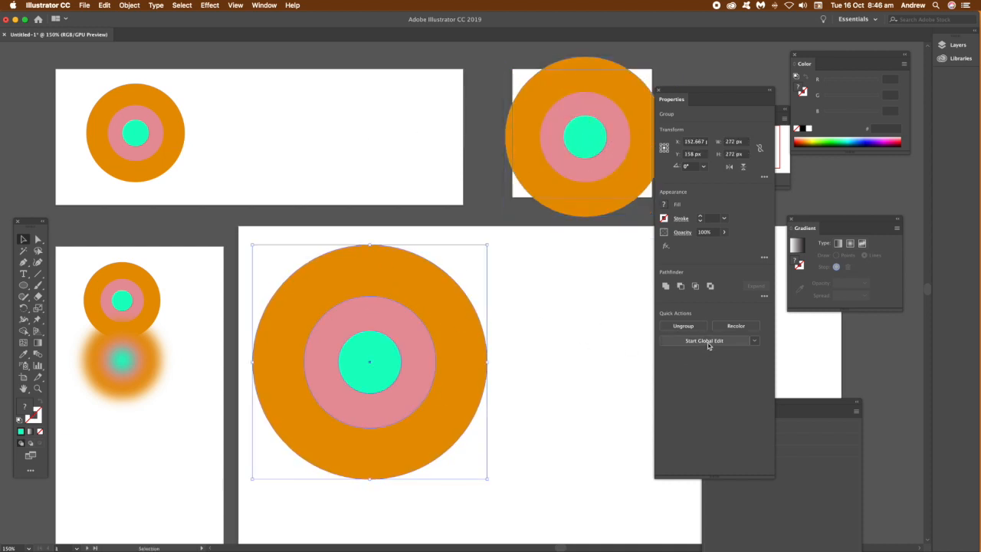
{"action": "left_click", "coordinate": [703, 340]}
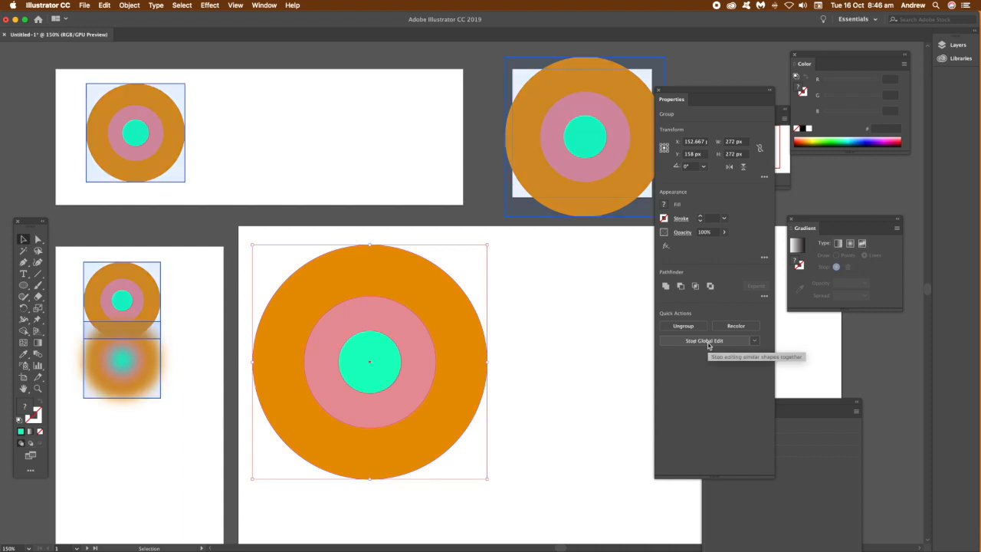
{"action": "mouse_move", "coordinate": [174, 254]}
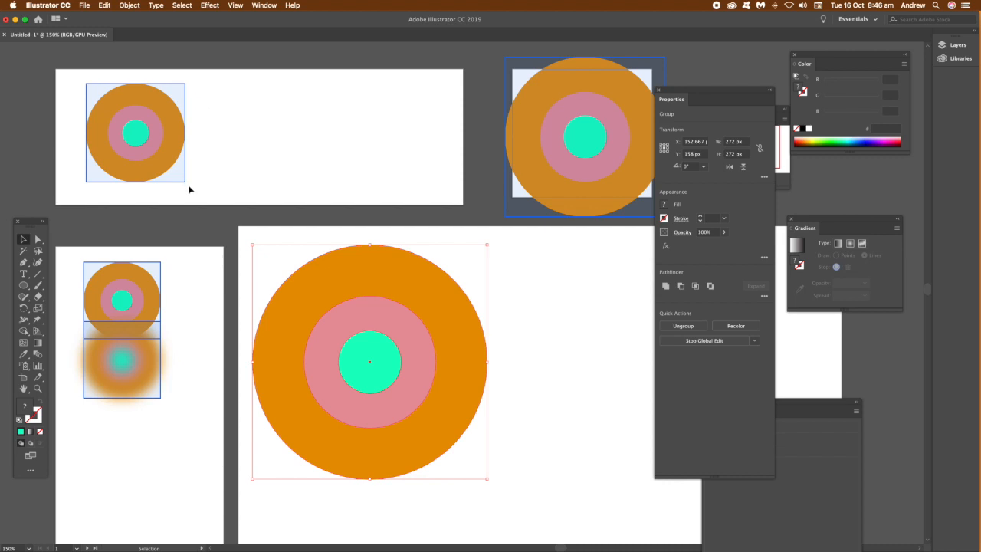
{"action": "mouse_move", "coordinate": [484, 481]}
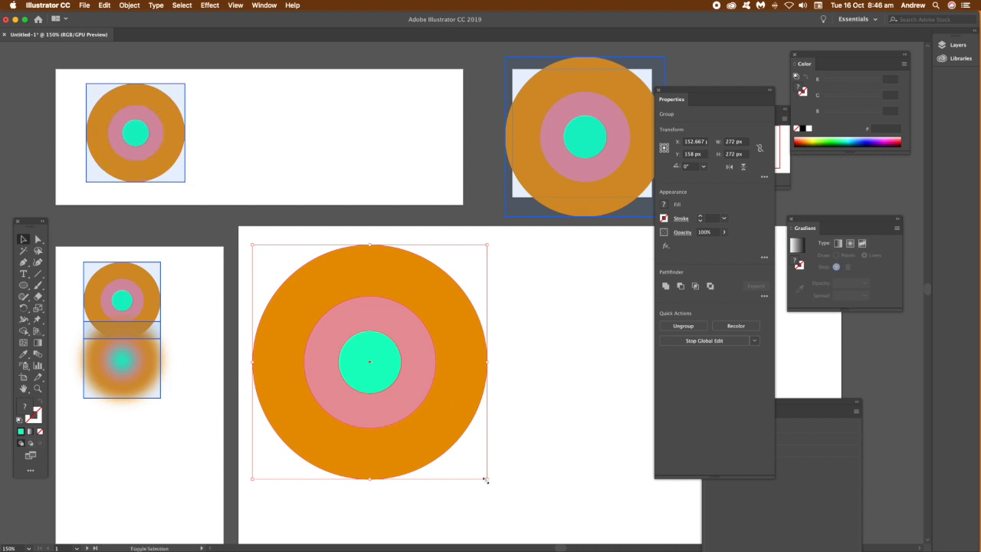
{"action": "left_click_drag", "start_coordinate": [487, 481], "coordinate": [420, 412]}
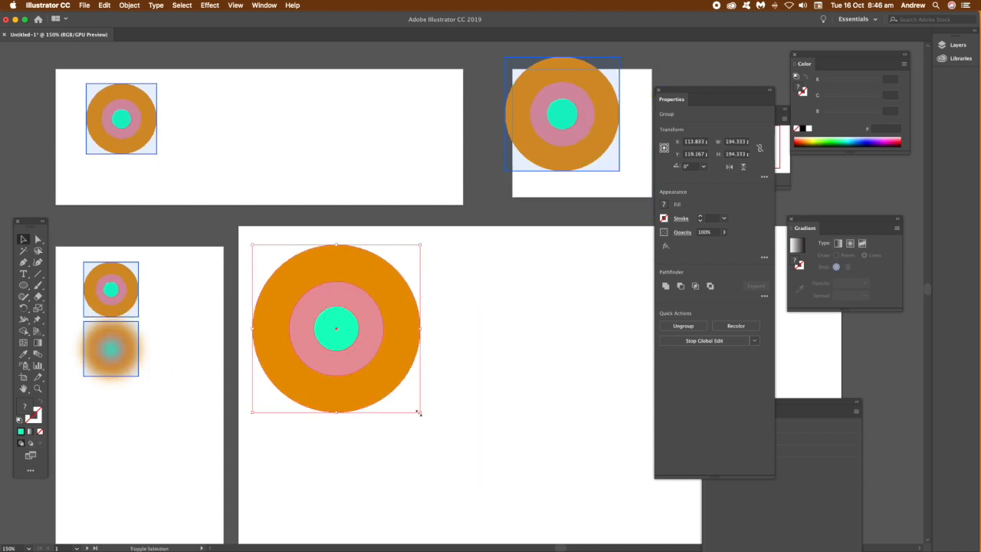
{"action": "left_click_drag", "start_coordinate": [419, 412], "coordinate": [344, 342]}
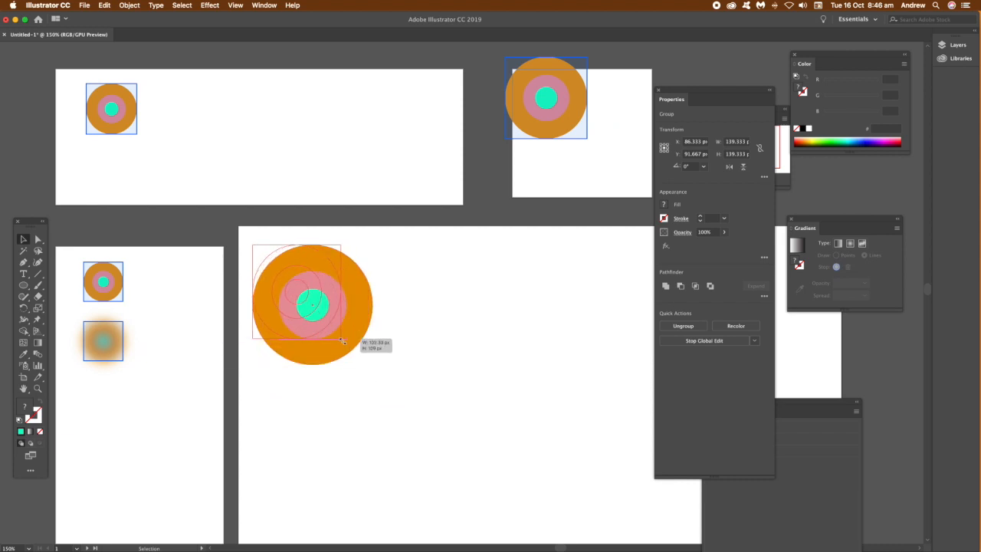
- Stretch the logo and all its copies back up to a slightly larger final size
{"action": "left_click_drag", "start_coordinate": [343, 340], "coordinate": [469, 426]}
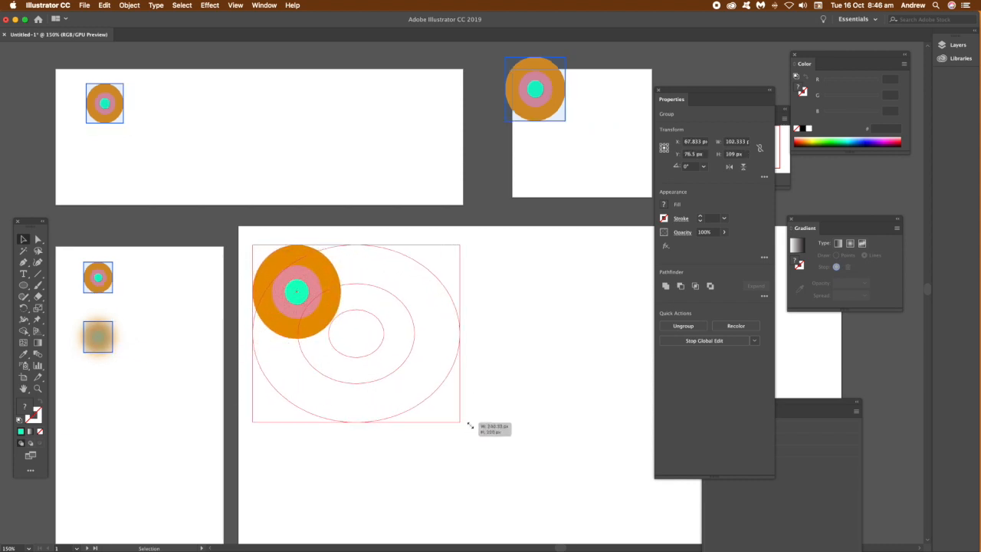
{"action": "left_click_drag", "start_coordinate": [472, 426], "coordinate": [361, 386]}
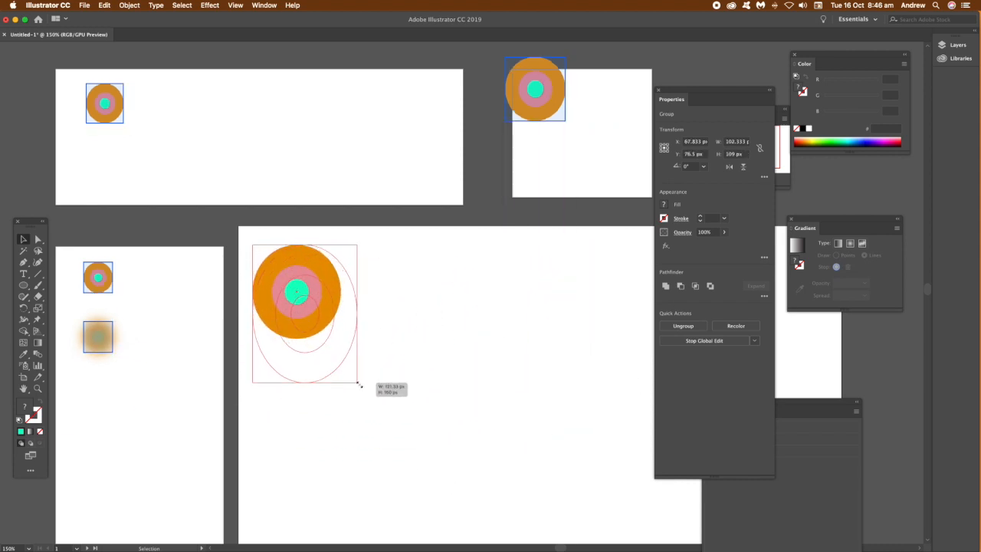
{"action": "left_click_drag", "start_coordinate": [360, 386], "coordinate": [457, 459]}
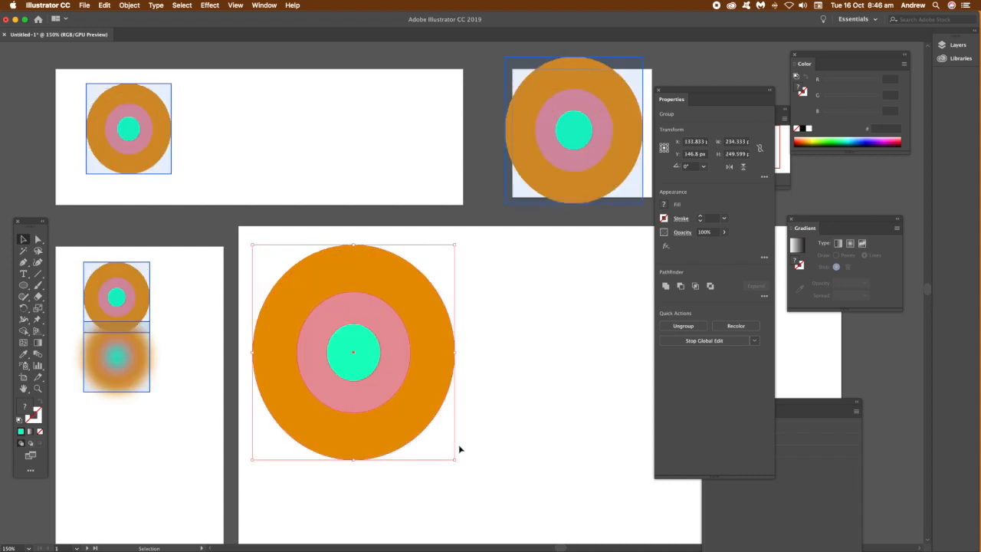
{"action": "left_click_drag", "start_coordinate": [453, 460], "coordinate": [498, 509]}
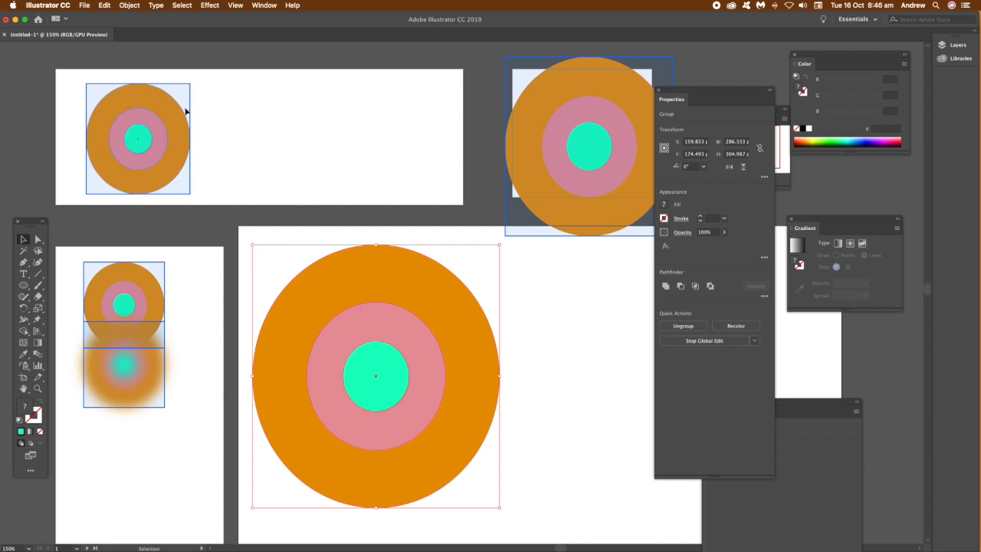
- Recolor Artwork to mint outer ring, pink middle, orange centre and copy it to all copies
{"action": "left_click", "coordinate": [104, 6]}
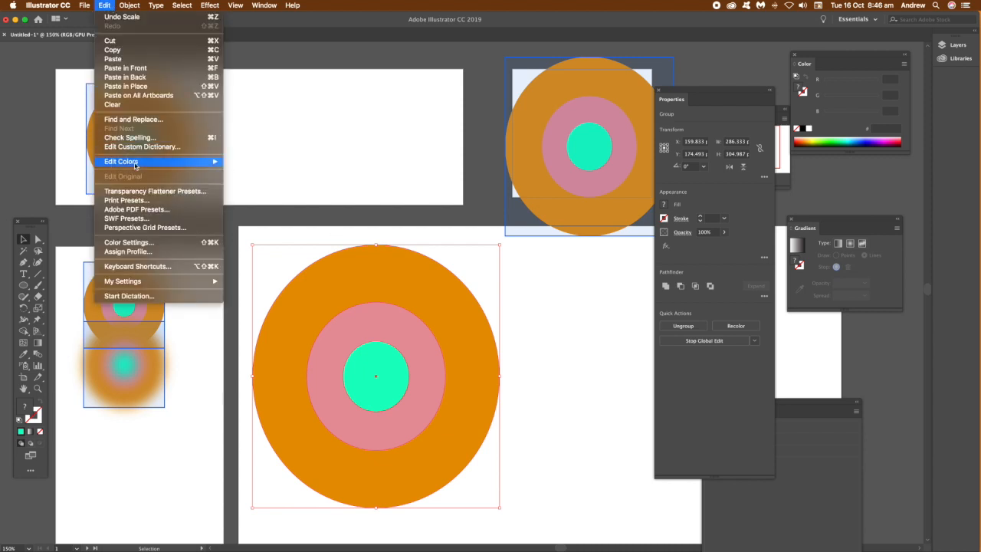
{"action": "left_click", "coordinate": [275, 167]}
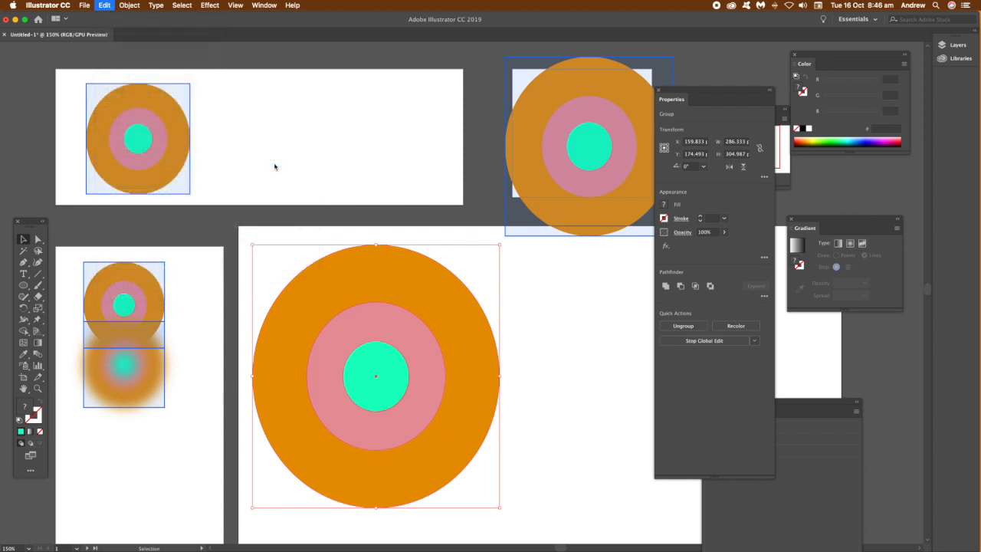
{"action": "left_click", "coordinate": [735, 325]}
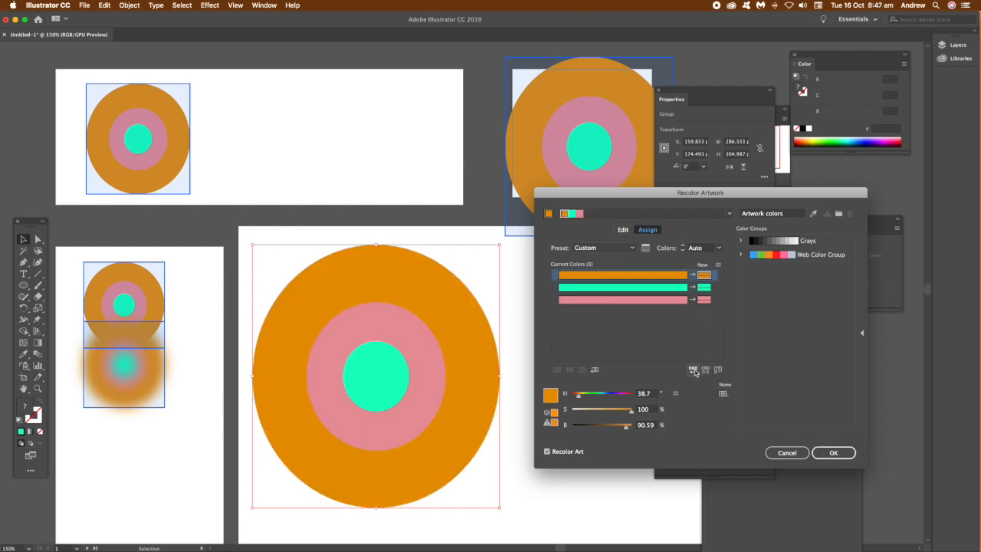
{"action": "left_click", "coordinate": [834, 452]}
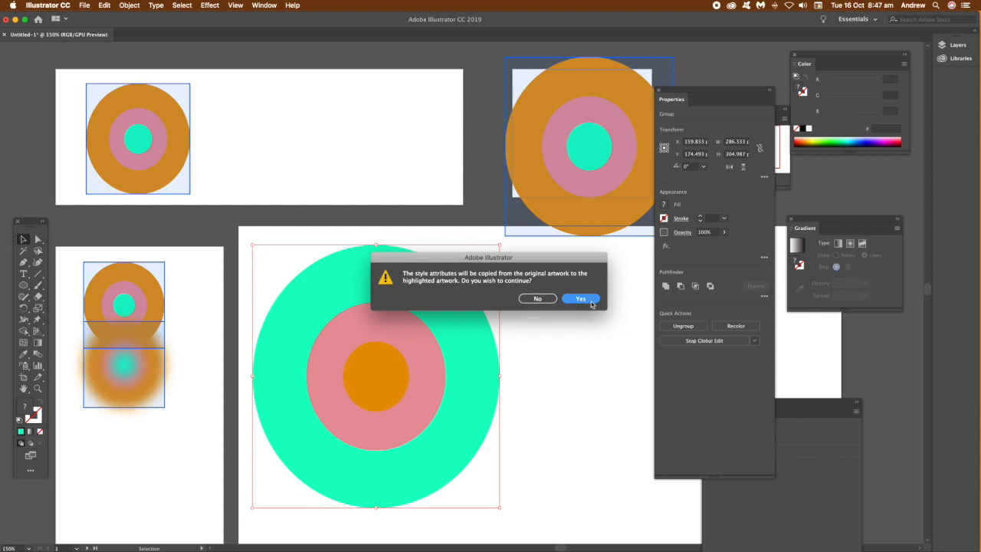
{"action": "left_click", "coordinate": [579, 297]}
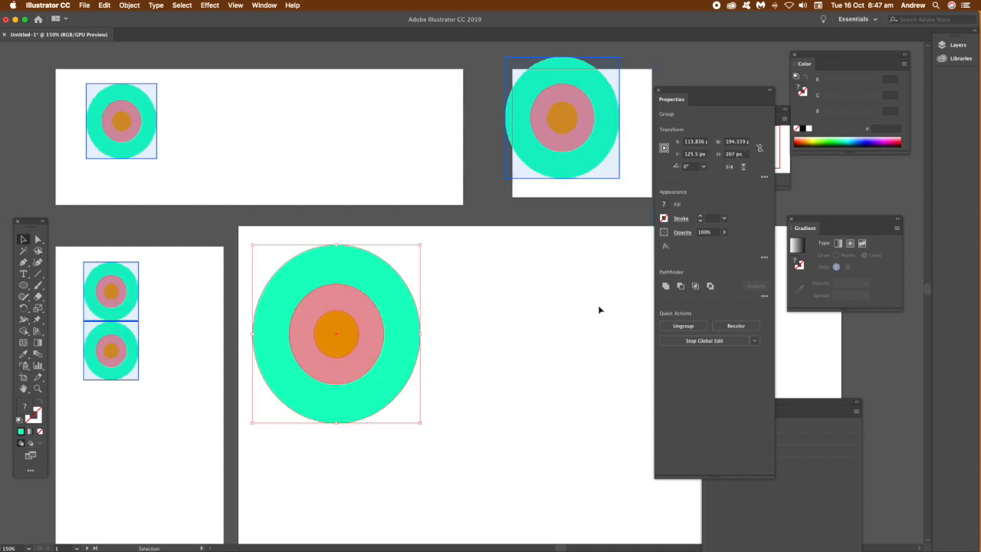
{"action": "mouse_move", "coordinate": [703, 340]}
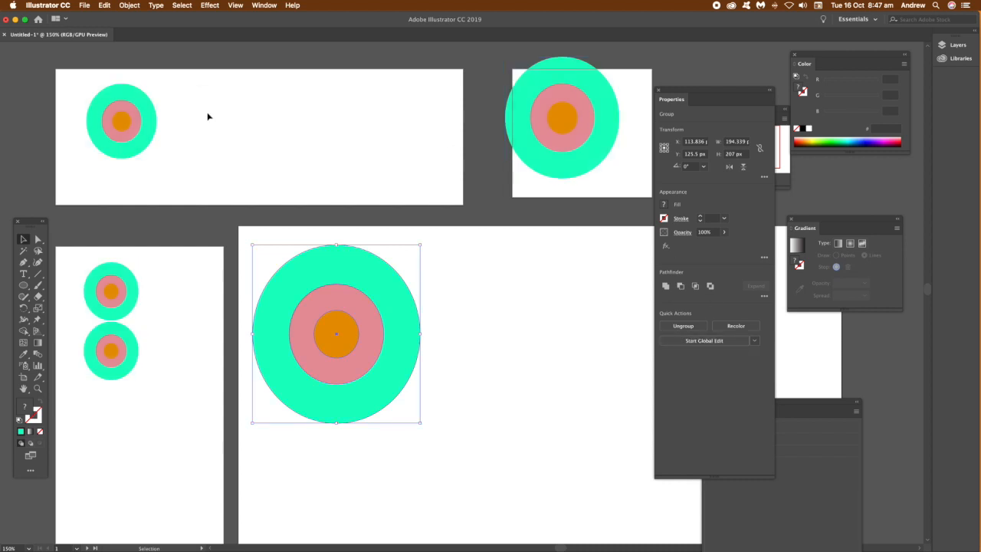
{"action": "left_click", "coordinate": [355, 274]}
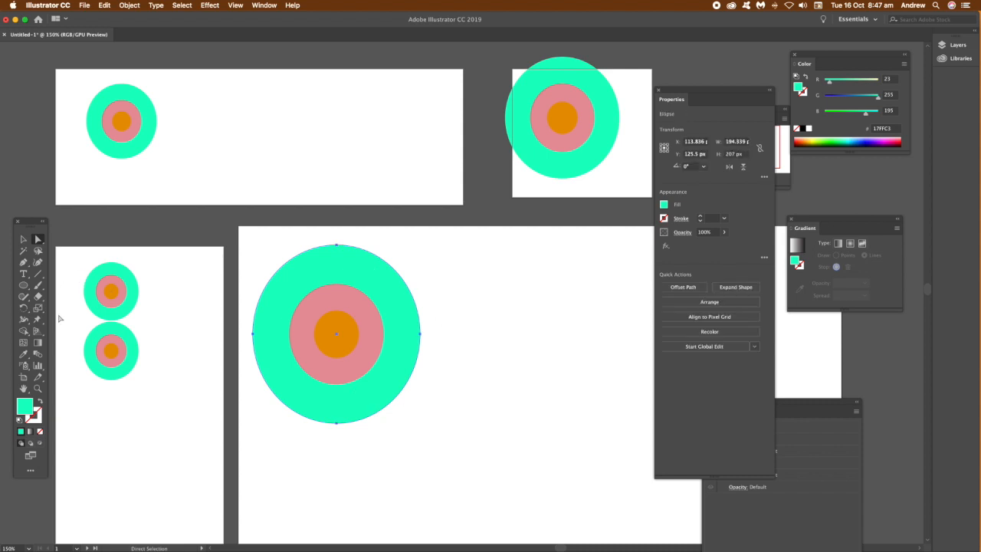
{"action": "left_click_drag", "start_coordinate": [337, 334], "coordinate": [337, 348]}
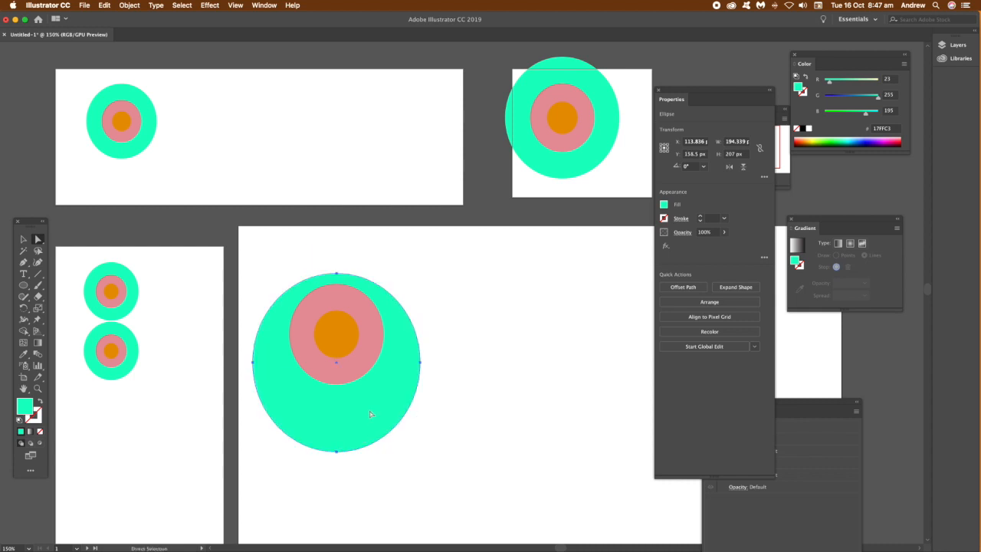
{"action": "mouse_move", "coordinate": [418, 303]}
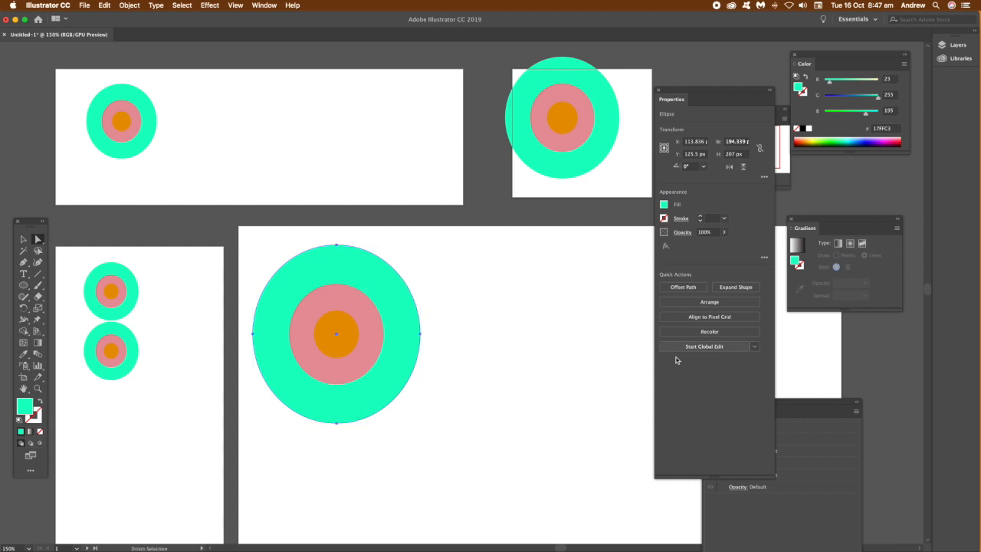
- With Global Edit on, drag anchor points to reshape the rings into a teardrop blob across all copies
{"action": "left_click", "coordinate": [703, 346]}
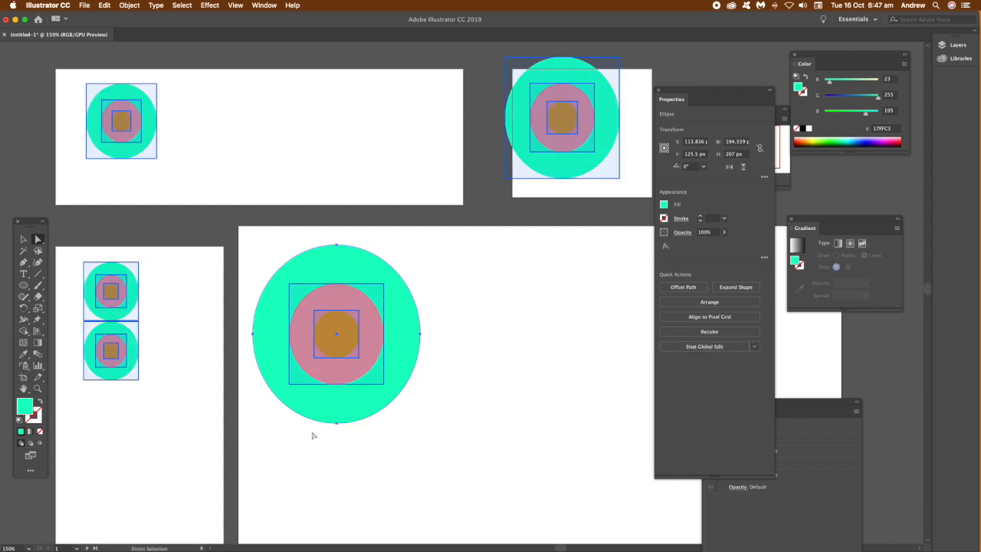
{"action": "left_click_drag", "start_coordinate": [335, 334], "coordinate": [336, 460]}
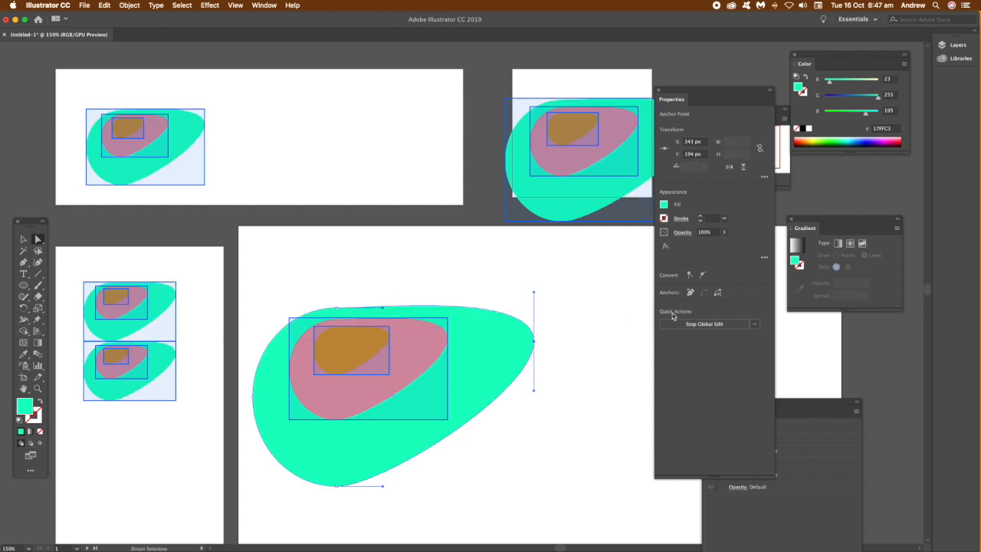
{"action": "left_click", "coordinate": [703, 323]}
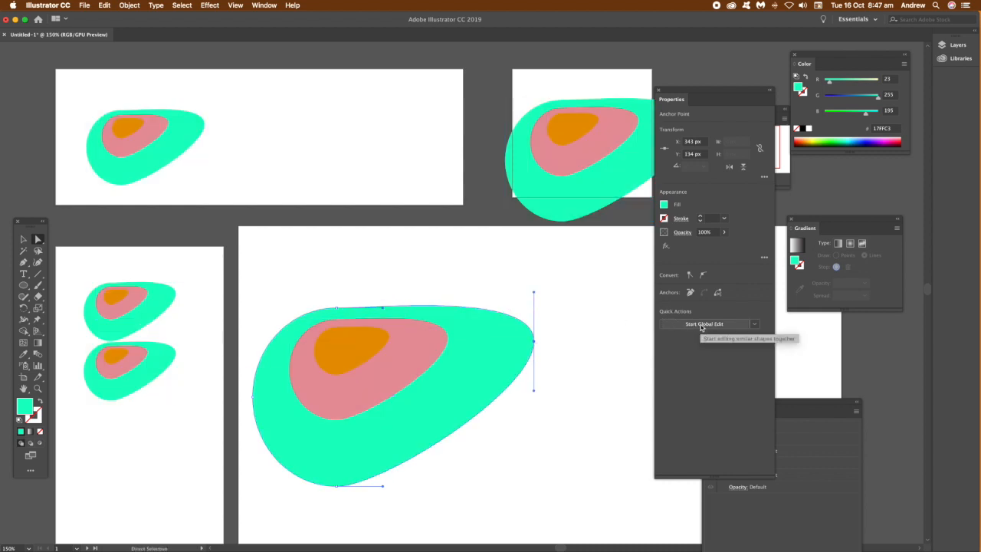
{"action": "mouse_move", "coordinate": [159, 209]}
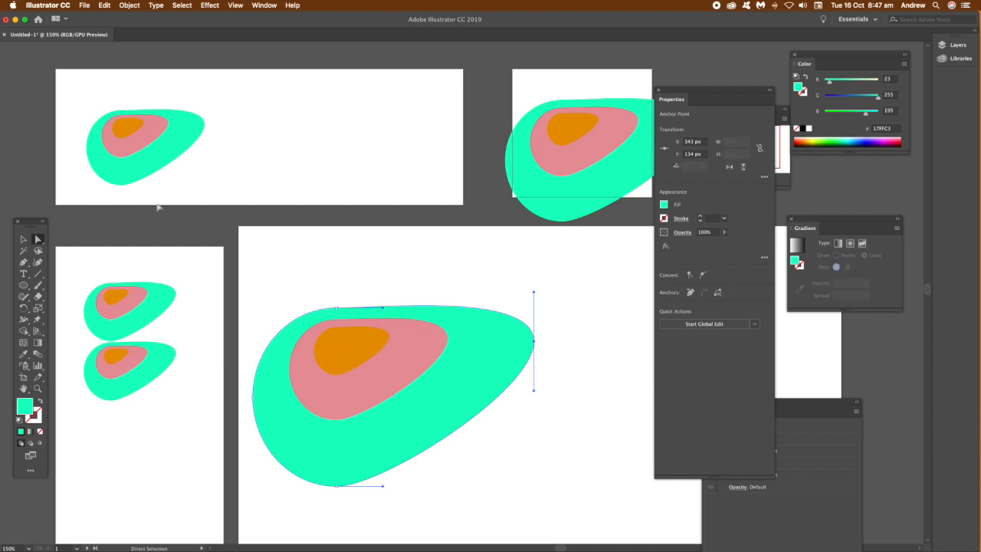
{"action": "mouse_move", "coordinate": [806, 405]}
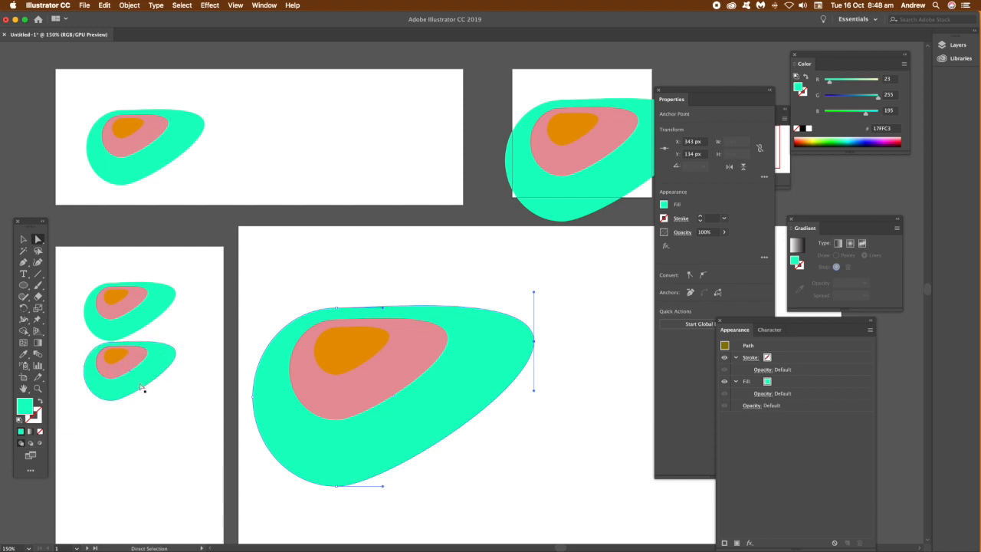
- Apply a Gaussian Blur to the lower logo copy on the tall left artboard
{"action": "left_click", "coordinate": [23, 239]}
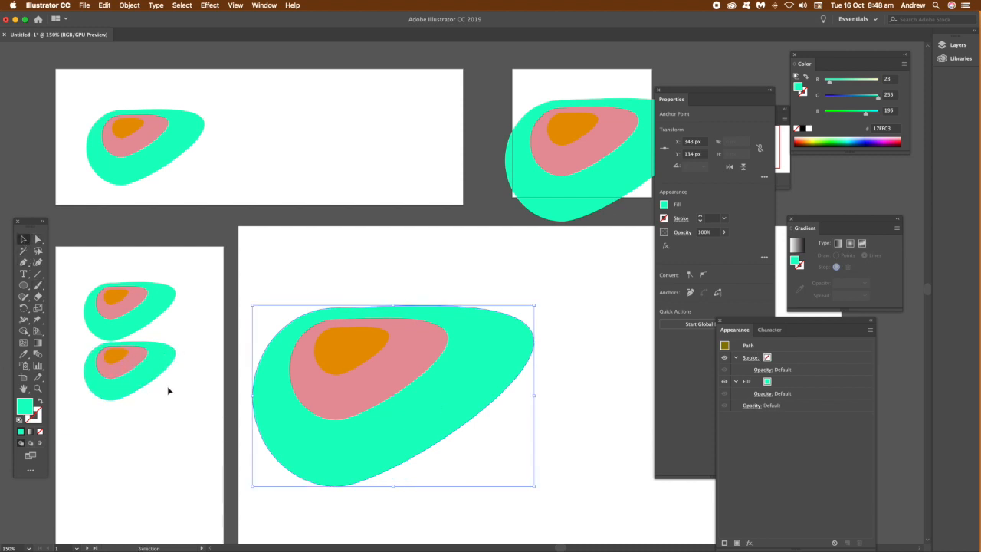
{"action": "left_click", "coordinate": [128, 367]}
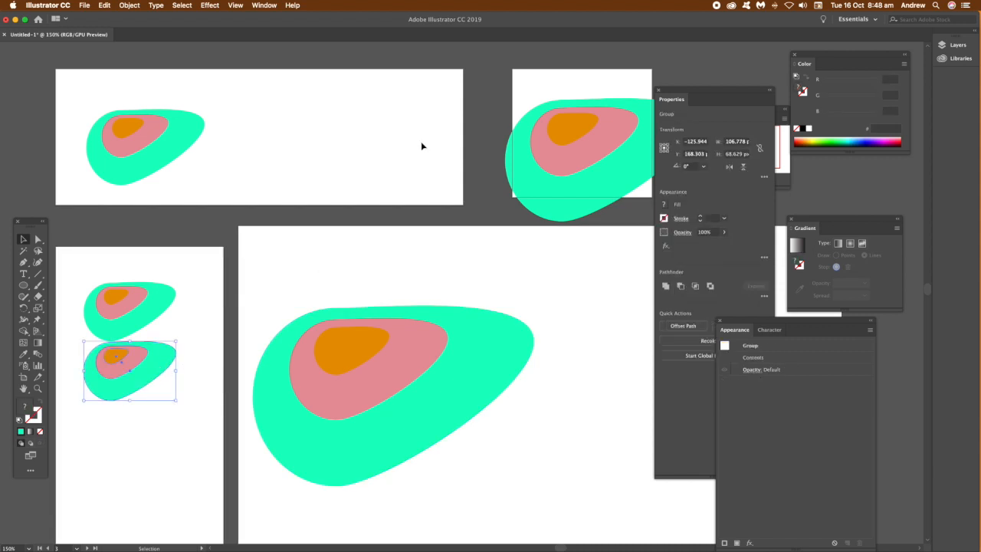
{"action": "left_click", "coordinate": [208, 6]}
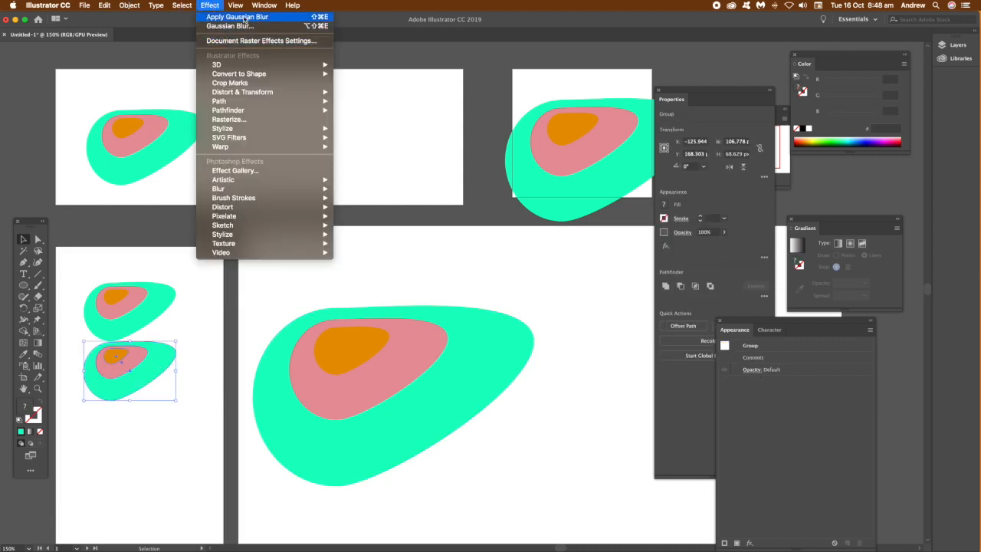
{"action": "left_click", "coordinate": [230, 24]}
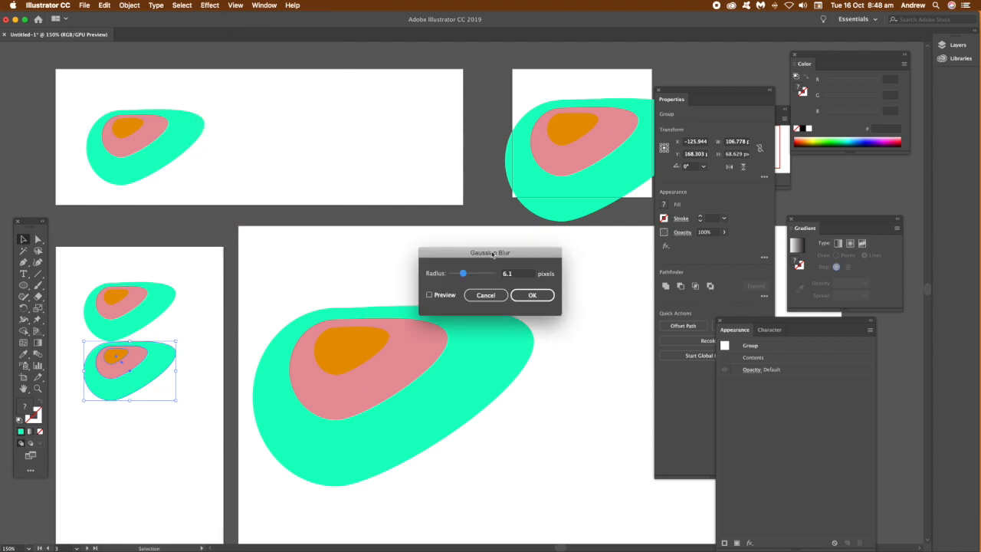
{"action": "left_click", "coordinate": [532, 295]}
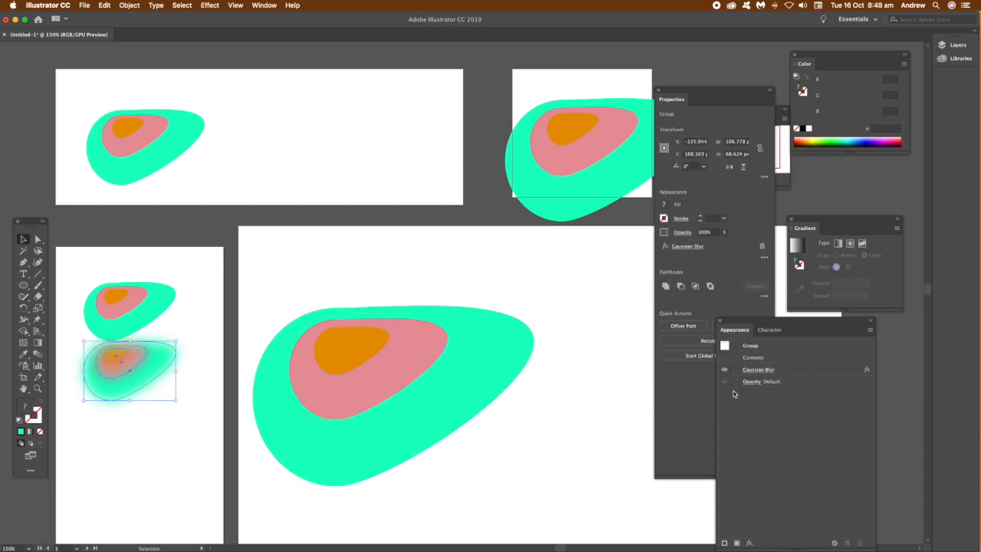
{"action": "mouse_move", "coordinate": [785, 395]}
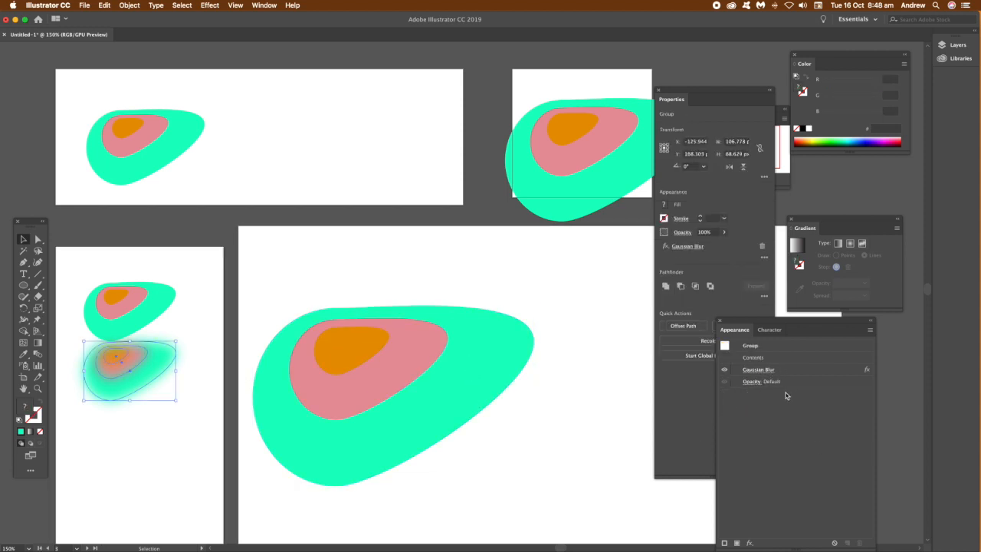
{"action": "mouse_move", "coordinate": [701, 356]}
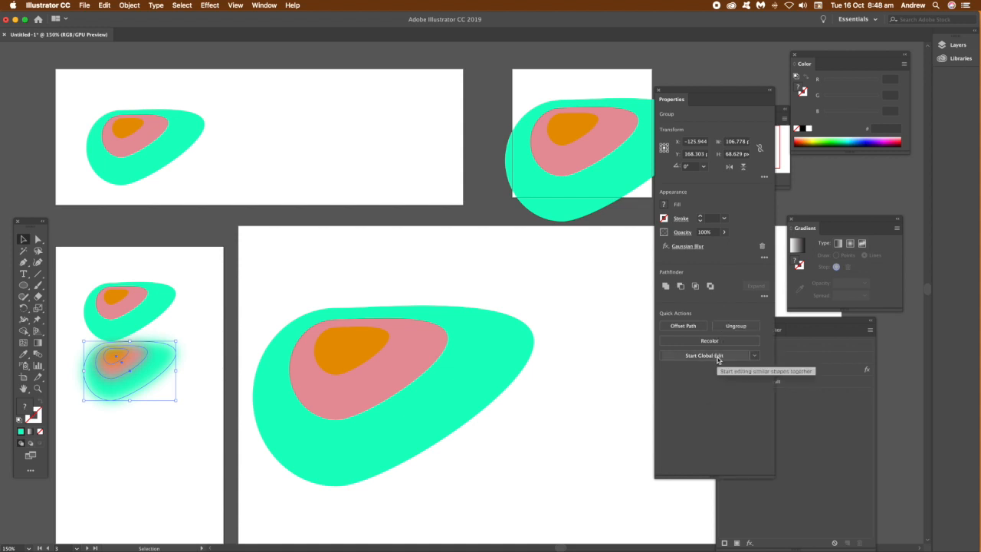
- Start Global Edit and enlarge all blob logo copies at once
{"action": "left_click", "coordinate": [701, 355]}
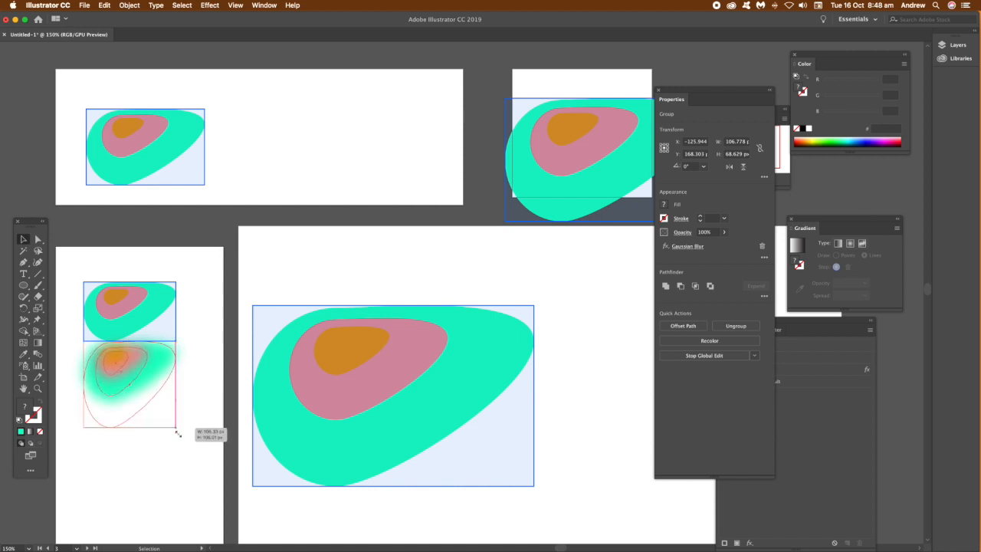
{"action": "left_click_drag", "start_coordinate": [176, 432], "coordinate": [161, 475]}
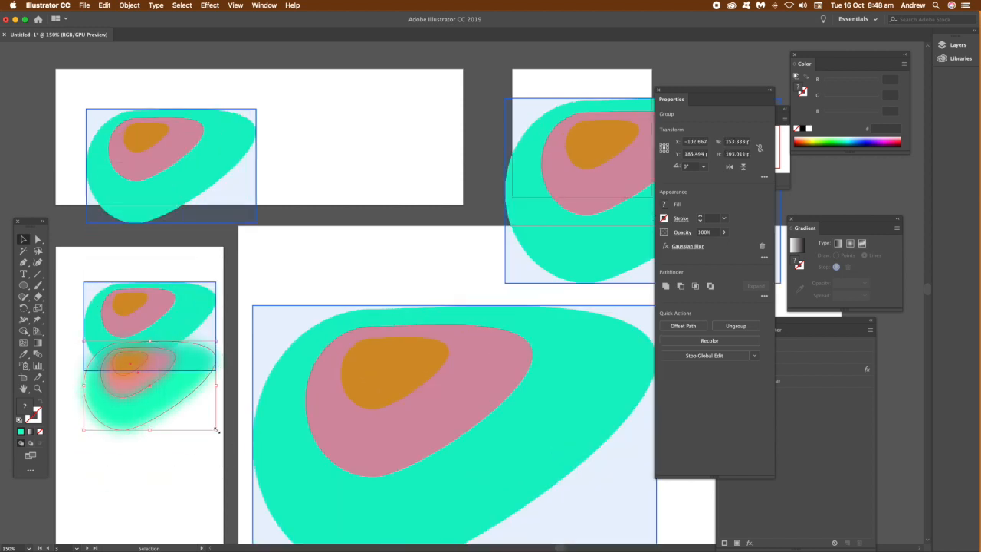
- Recolor Artwork to an orange outer layer, pink middle and mint centre on all copies
{"action": "left_click", "coordinate": [104, 6]}
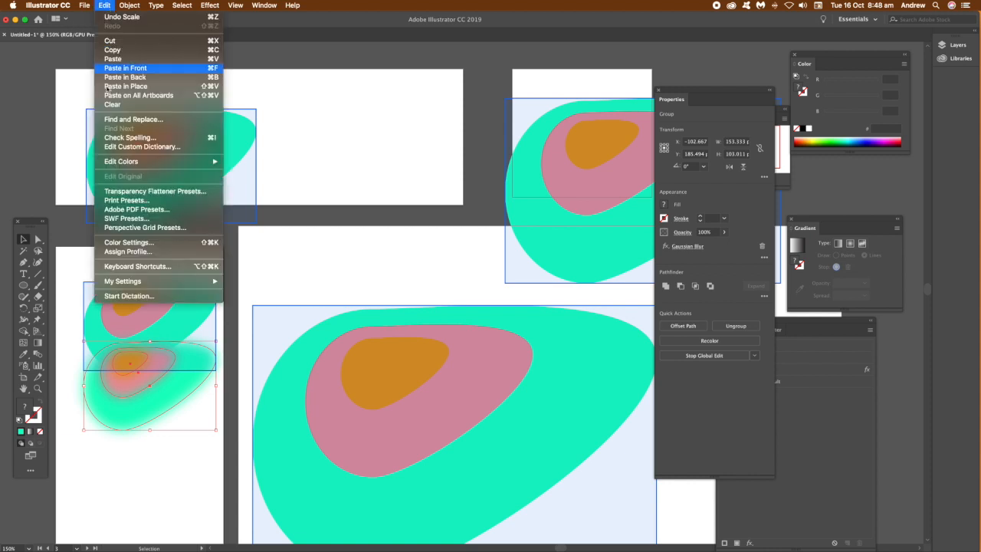
{"action": "left_click", "coordinate": [707, 341]}
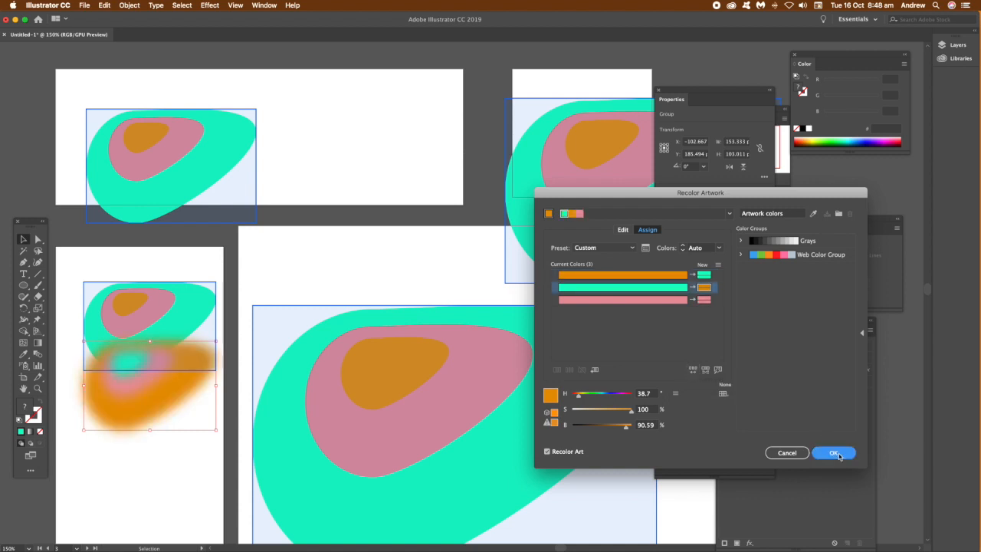
{"action": "left_click", "coordinate": [834, 452]}
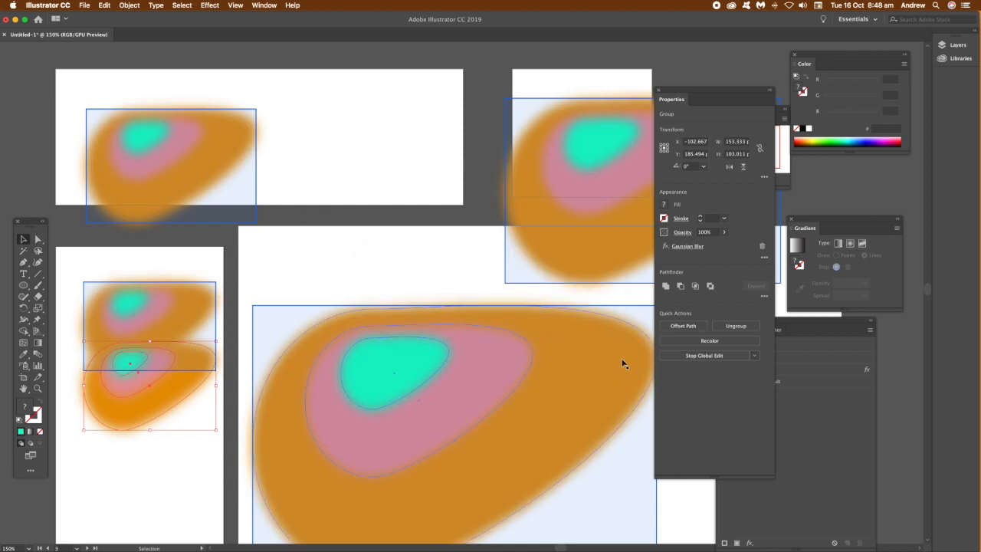
{"action": "mouse_move", "coordinate": [367, 382]}
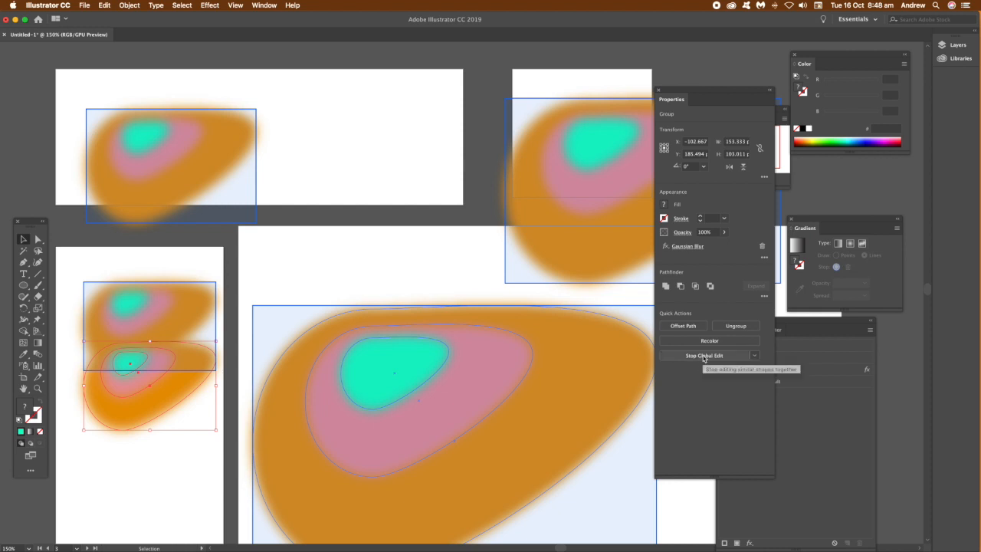
- Stop Global Edit and delete the Gaussian Blur from the large and other non-left copies
{"action": "left_click", "coordinate": [702, 355]}
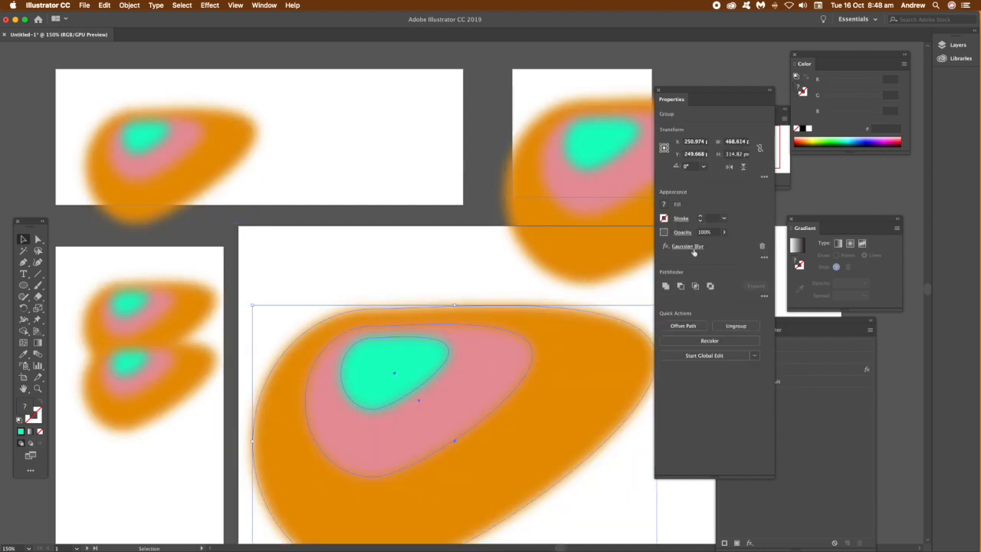
{"action": "left_click", "coordinate": [762, 245]}
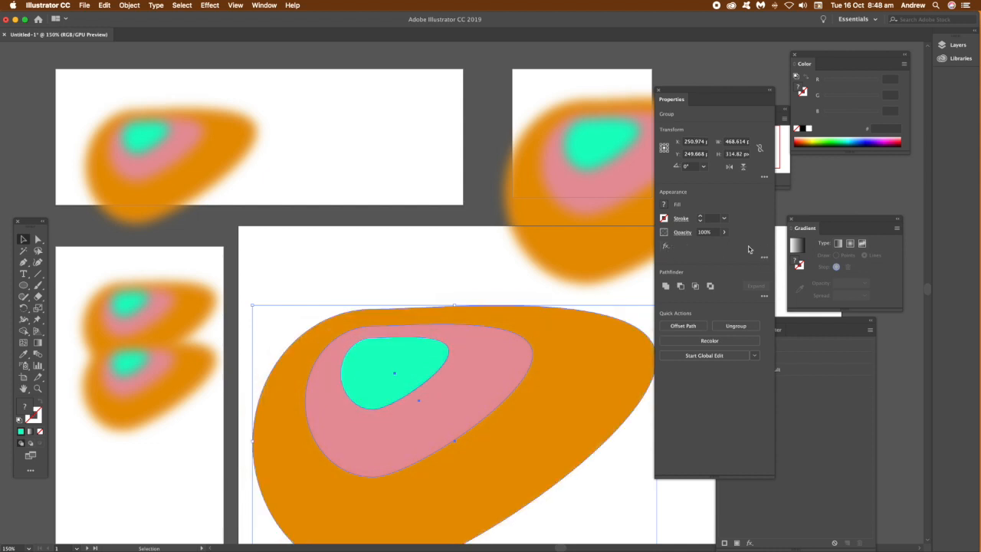
{"action": "left_click", "coordinate": [580, 138]}
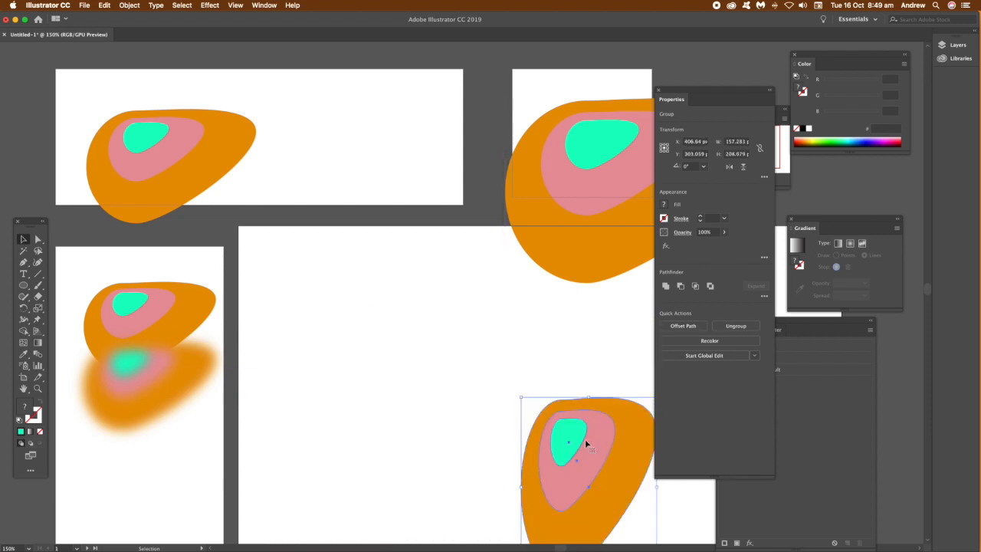
- Dismiss the 'Can't find similar objects' alert, then start Global Edit on the large logo
{"action": "left_click", "coordinate": [703, 355]}
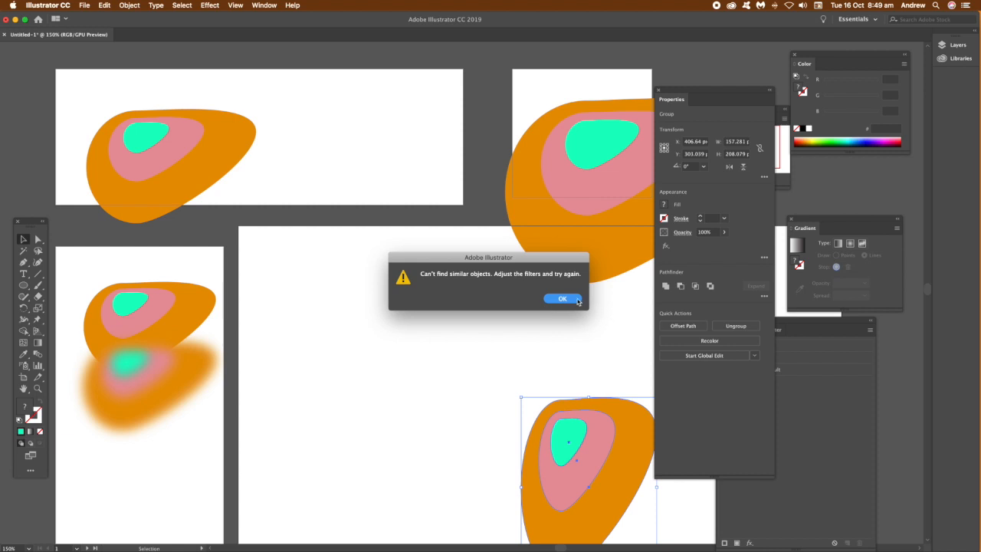
{"action": "left_click", "coordinate": [561, 297]}
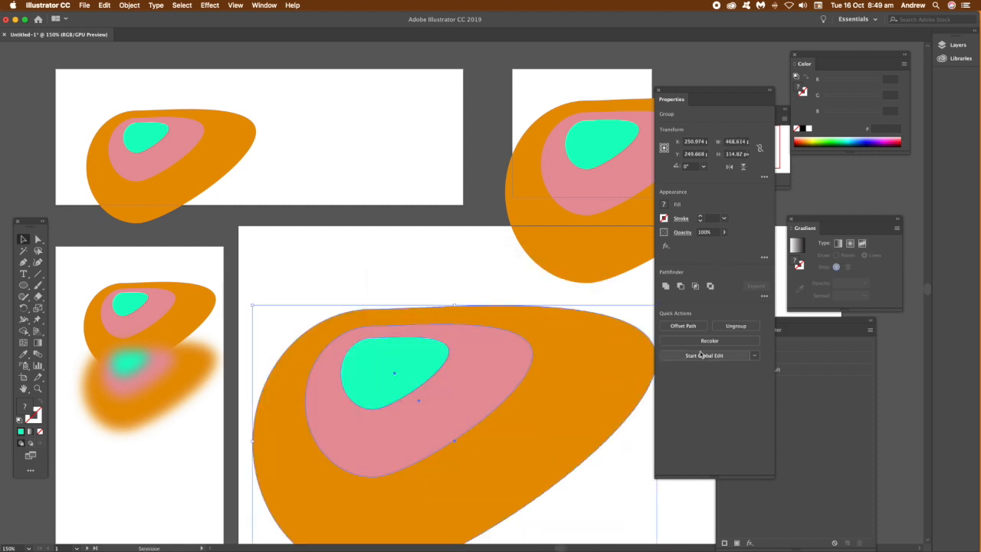
{"action": "left_click", "coordinate": [703, 355]}
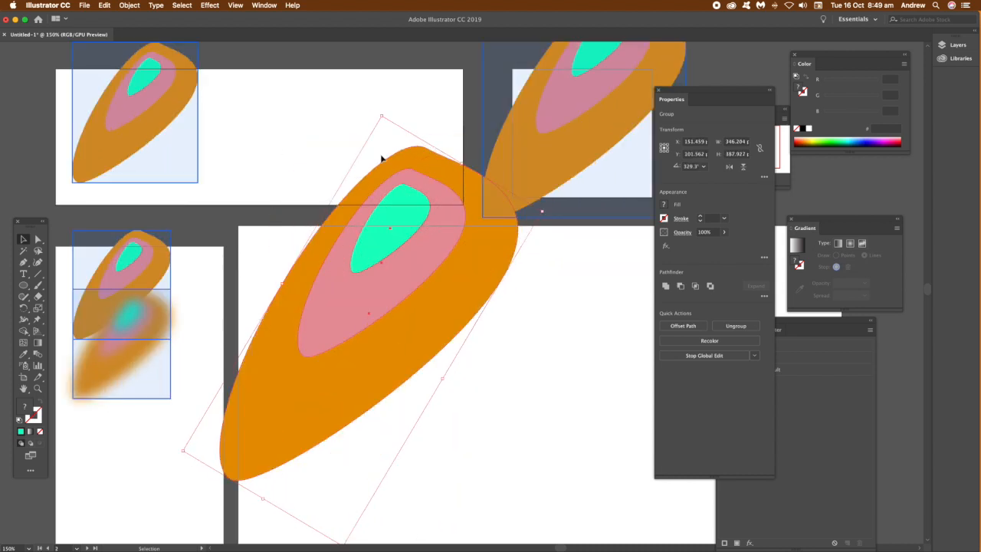
- Rotate the logo group diagonally so every copy tilts together
{"action": "left_click_drag", "start_coordinate": [383, 158], "coordinate": [446, 258]}
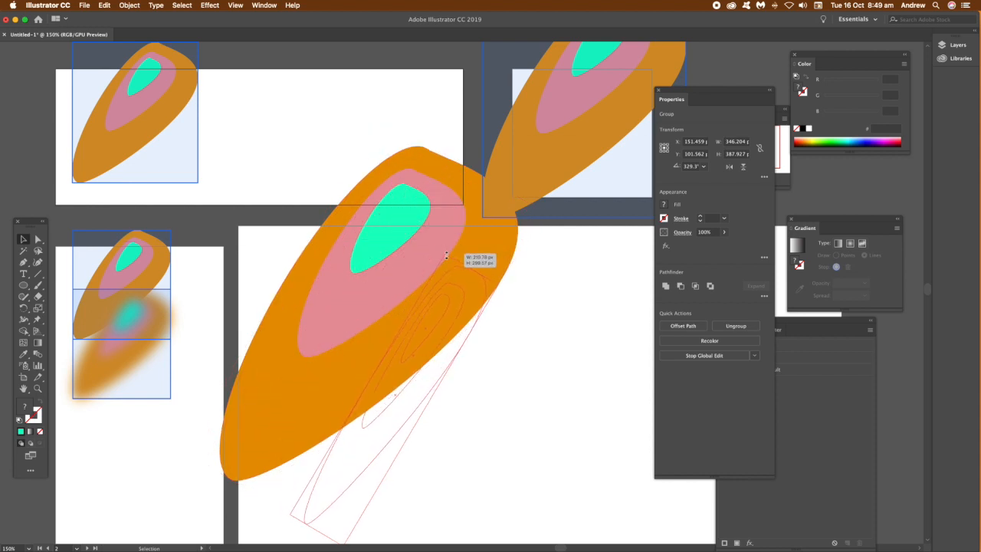